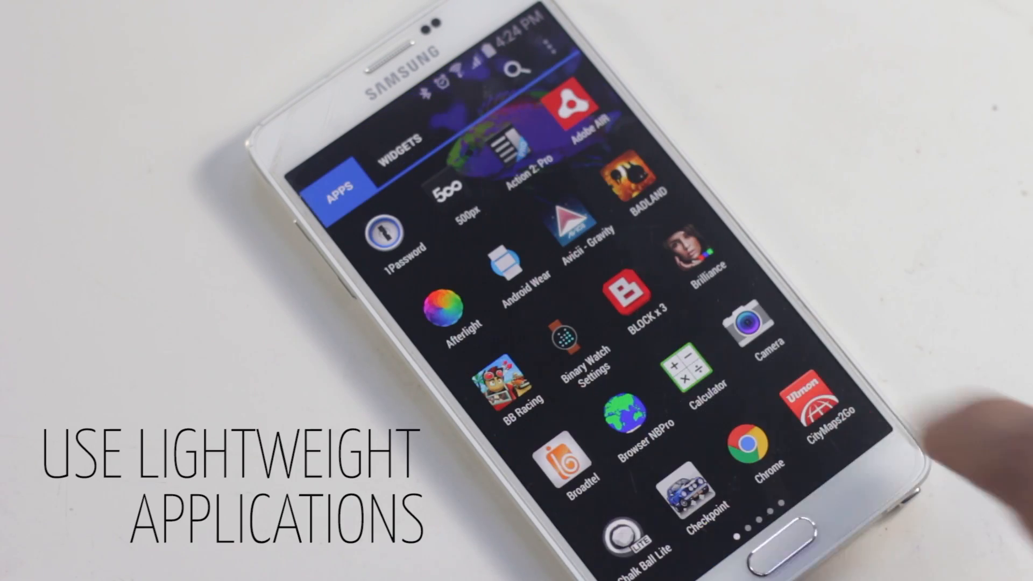
# Swipe through the Nova Launcher app drawer toward Naked Browser.
pyautogui.hscroll(-3)
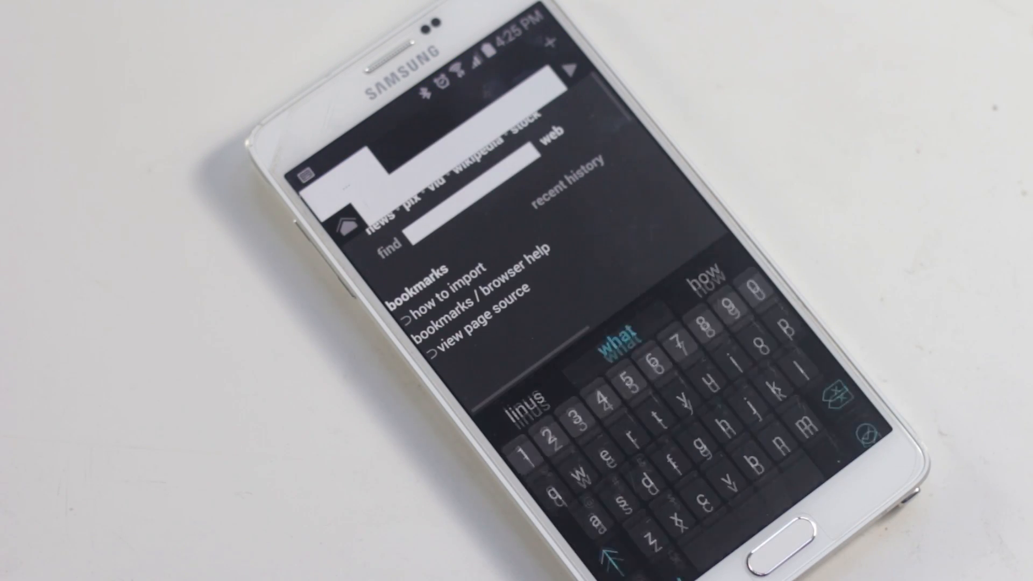
# Focus the find field on Naked Browser's start page.
pyautogui.click(699, 427)
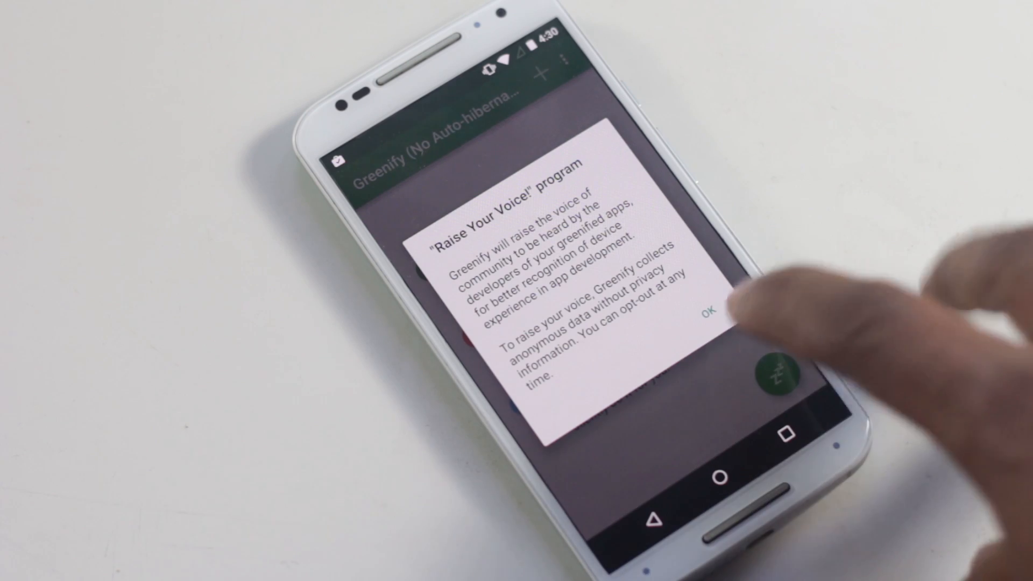
# Accept Greenify's Raise Your Voice notice and begin adding apps to hibernate.
pyautogui.click(707, 311)
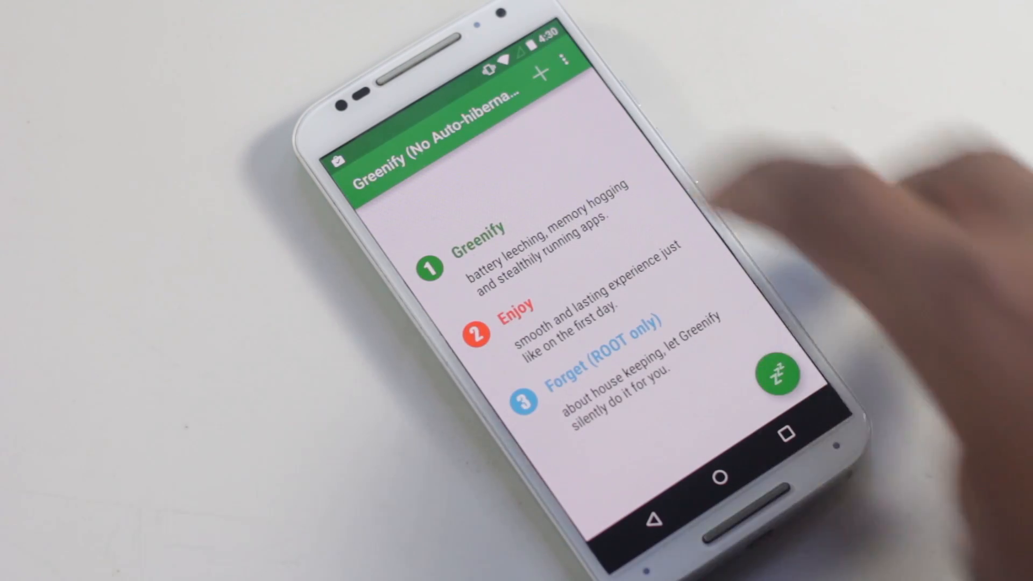
pyautogui.click(777, 375)
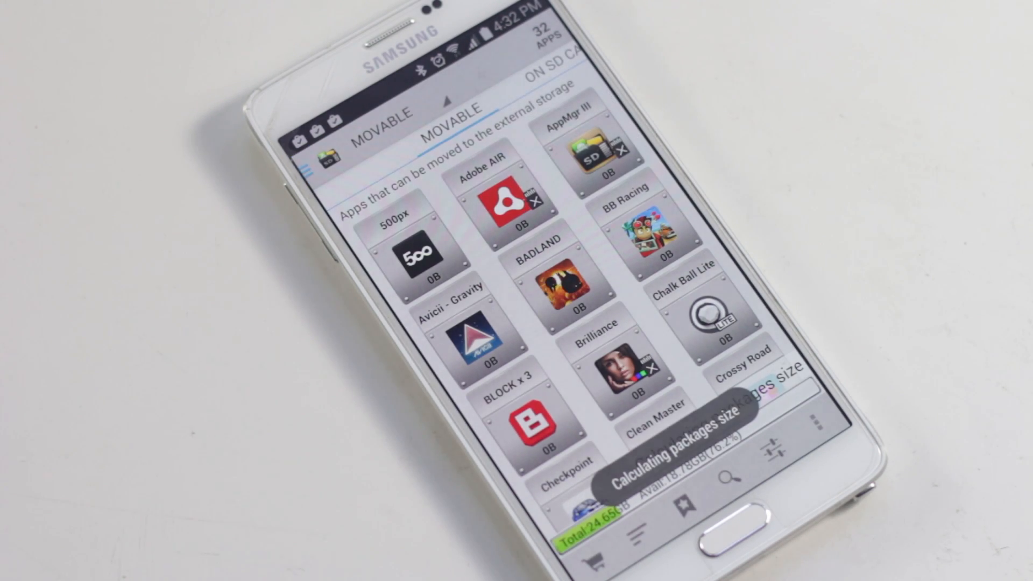
# Scroll the Movable tab's list of apps that can go to external storage.
pyautogui.scroll(3)
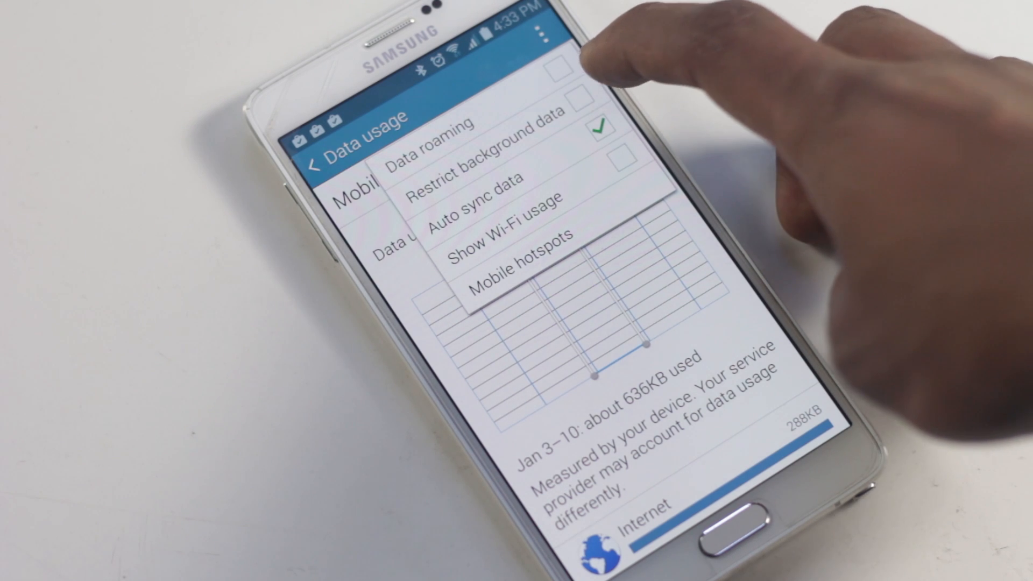
# Enable Restrict background data in the Data usage overflow menu.
pyautogui.click(491, 164)
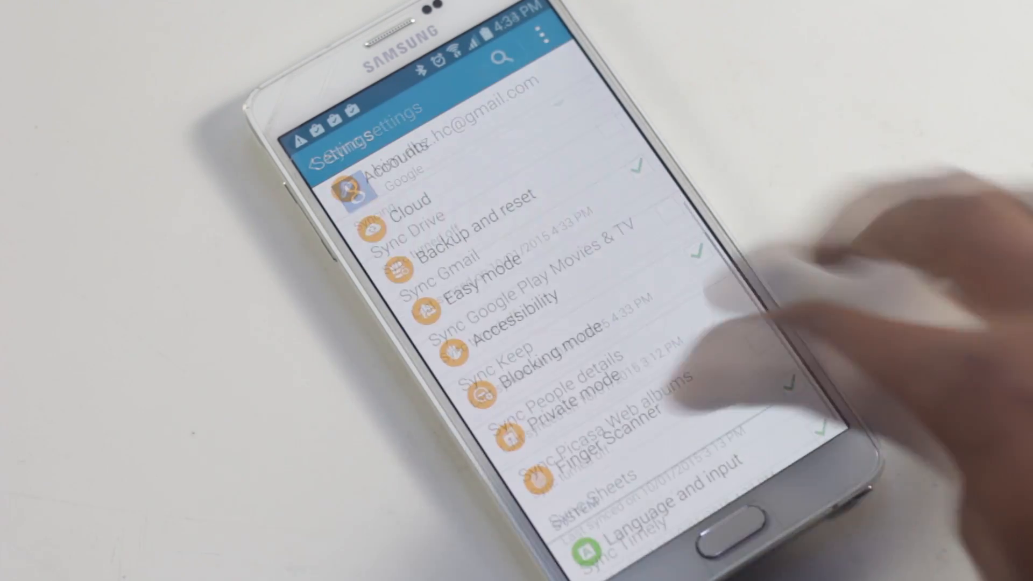
# Enter Developer options with all three animation scales off, then return home.
pyautogui.scroll(3)
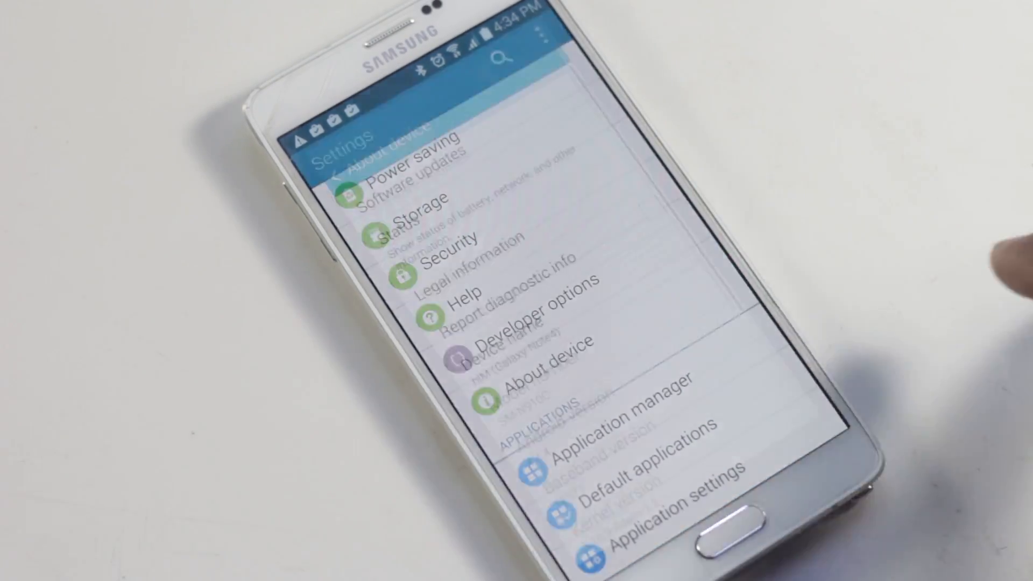
pyautogui.click(548, 367)
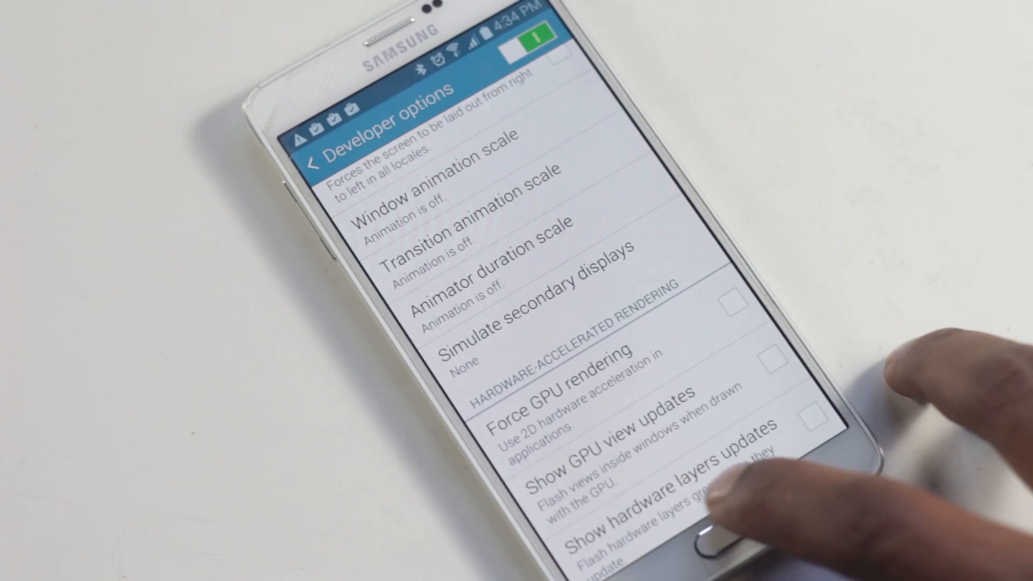
pyautogui.click(702, 540)
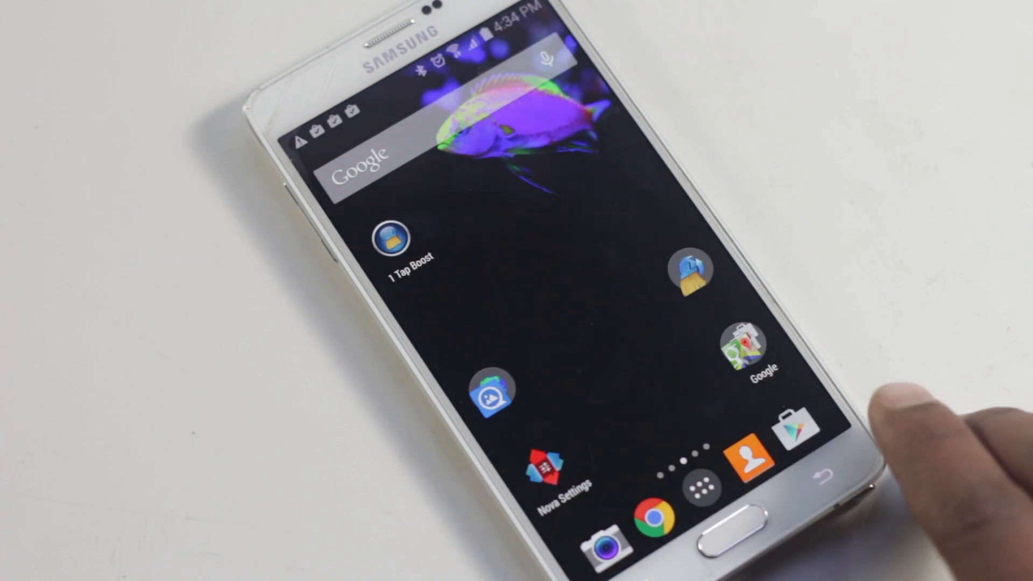